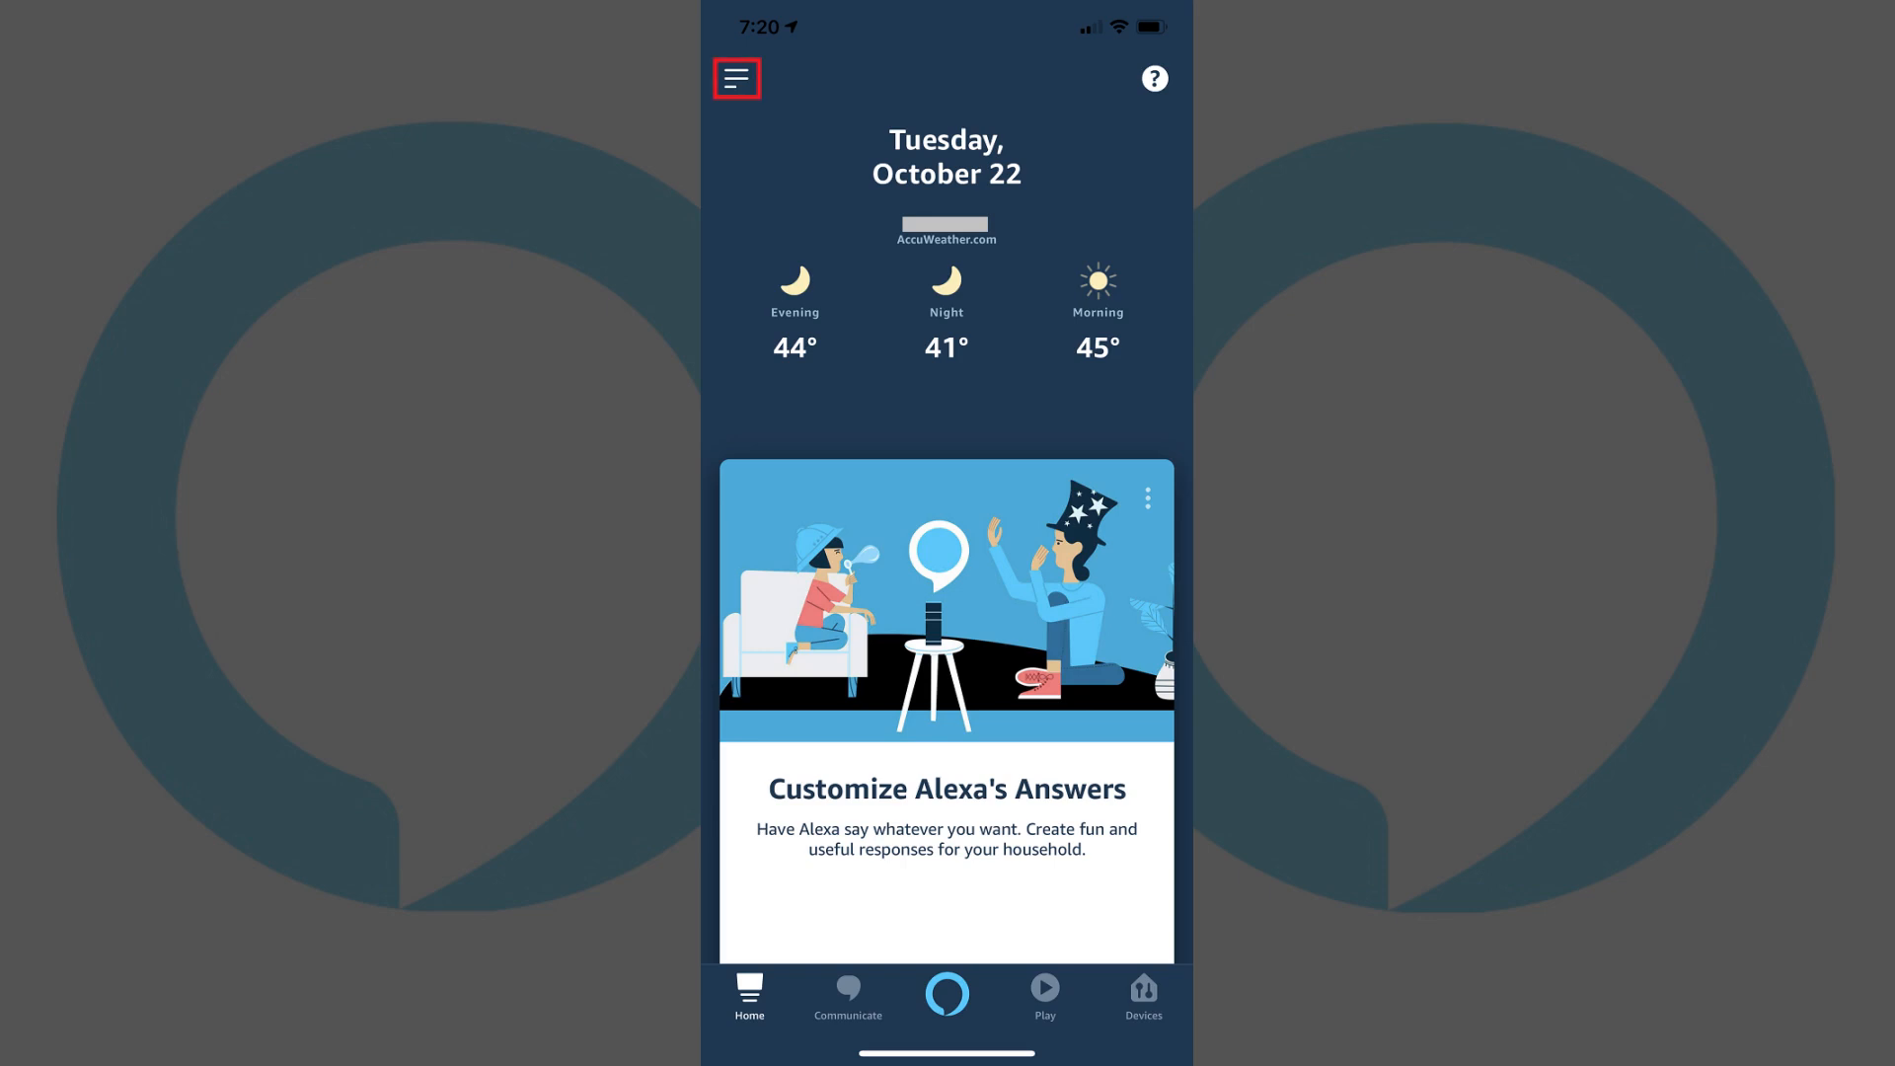
# Open the side menu and go to the app's Settings page
pyautogui.click(737, 79)
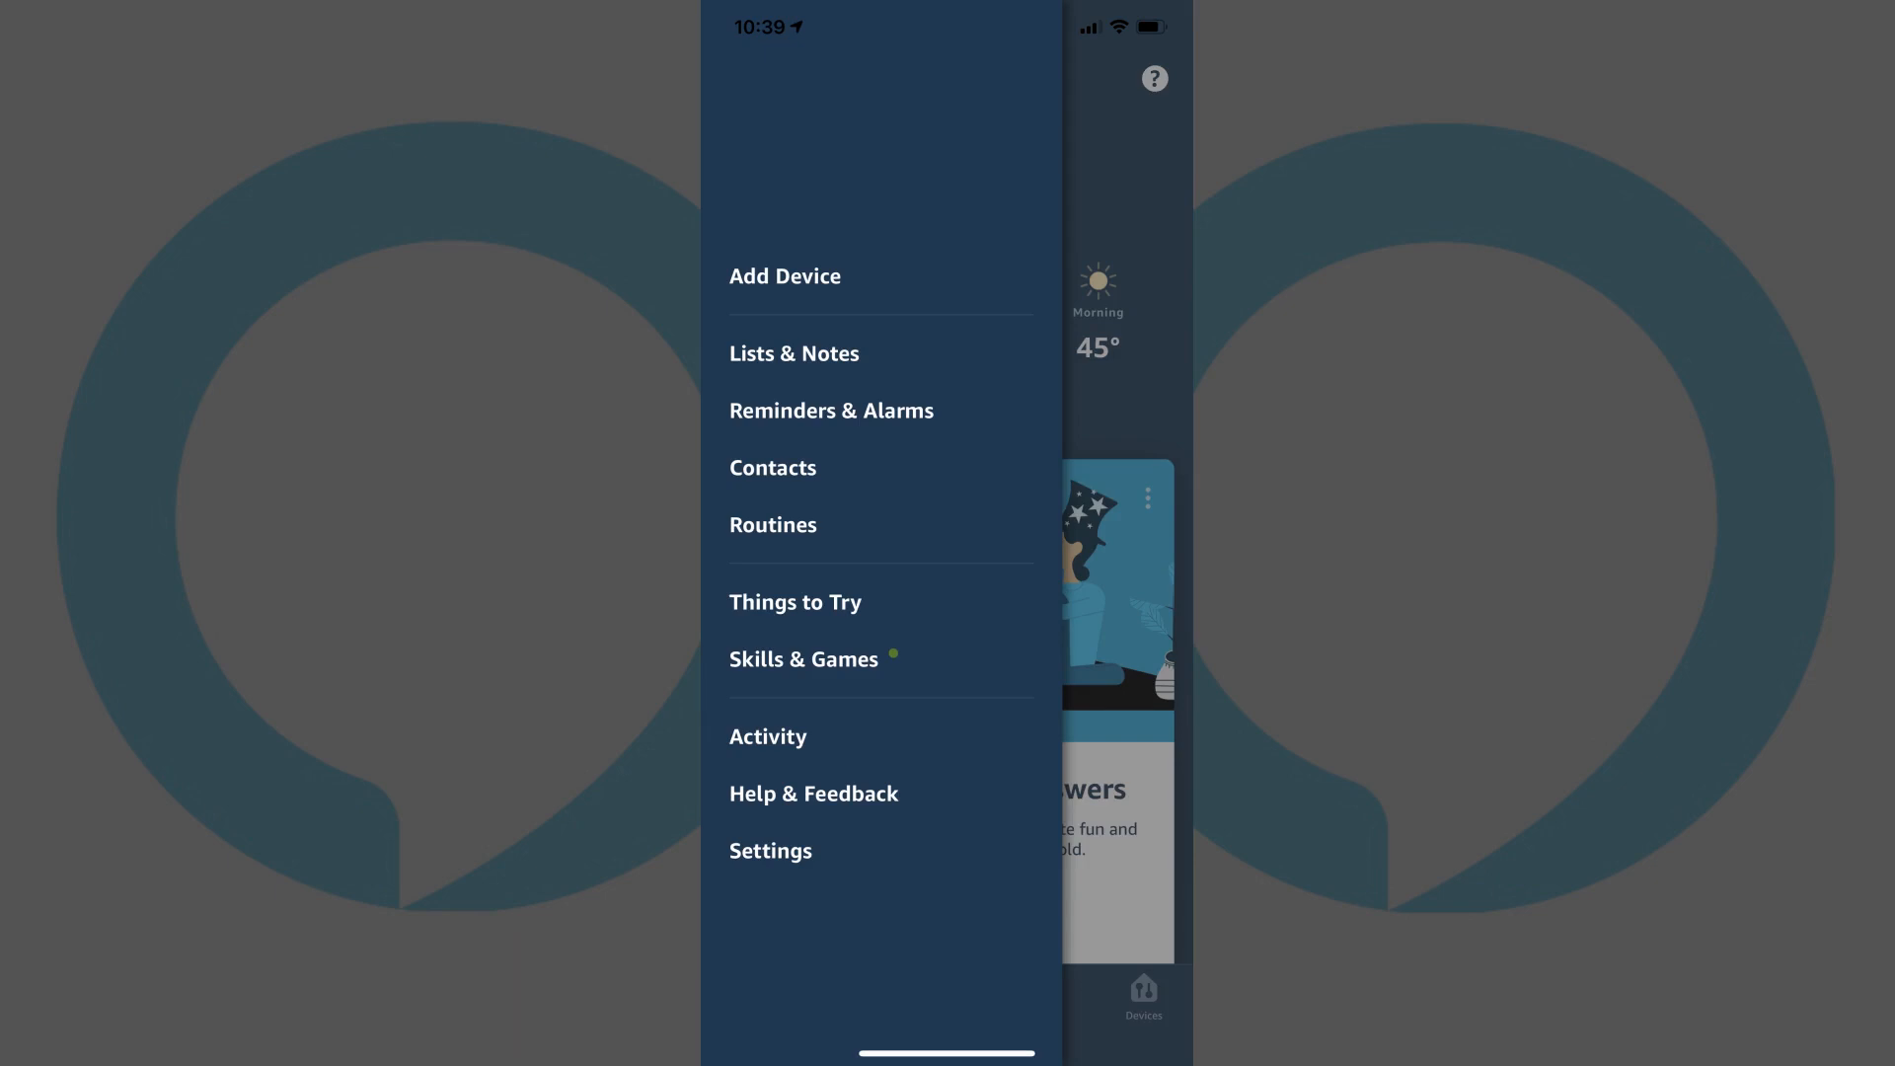
pyautogui.click(770, 850)
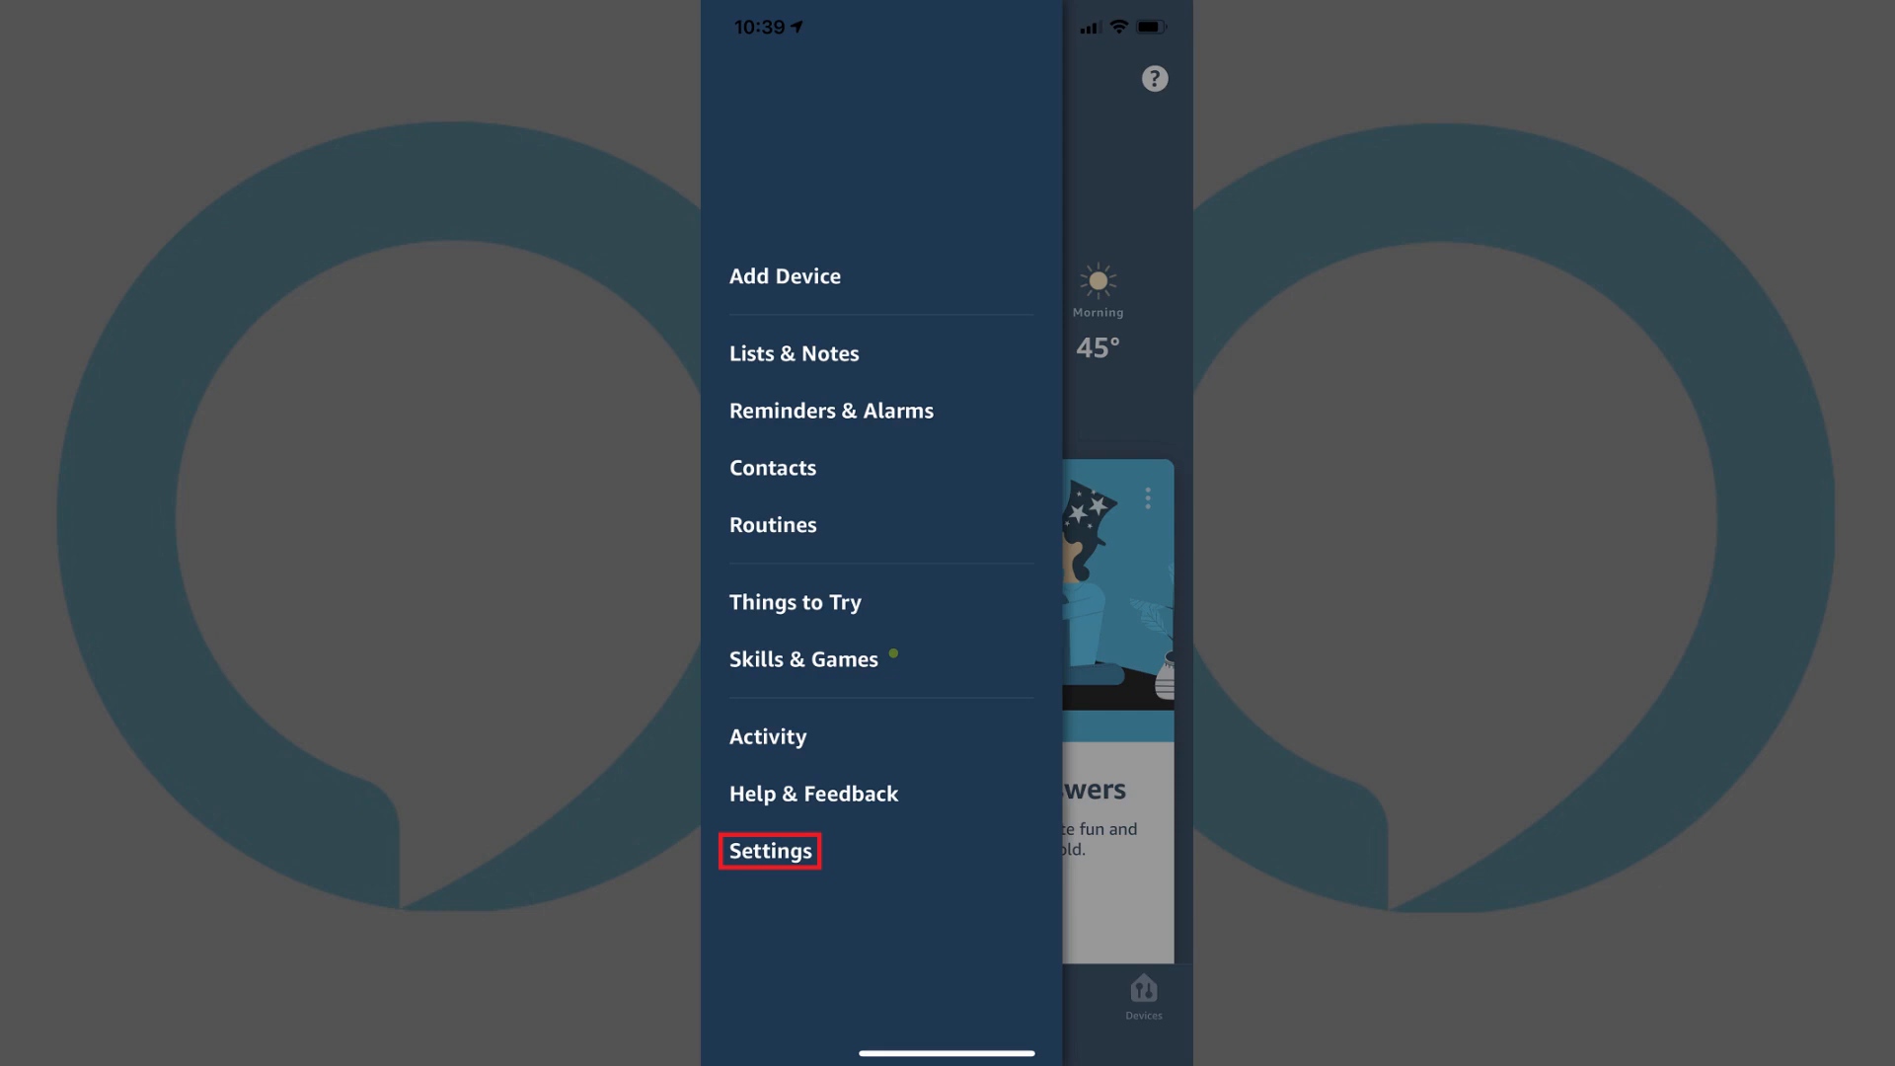
pyautogui.click(769, 850)
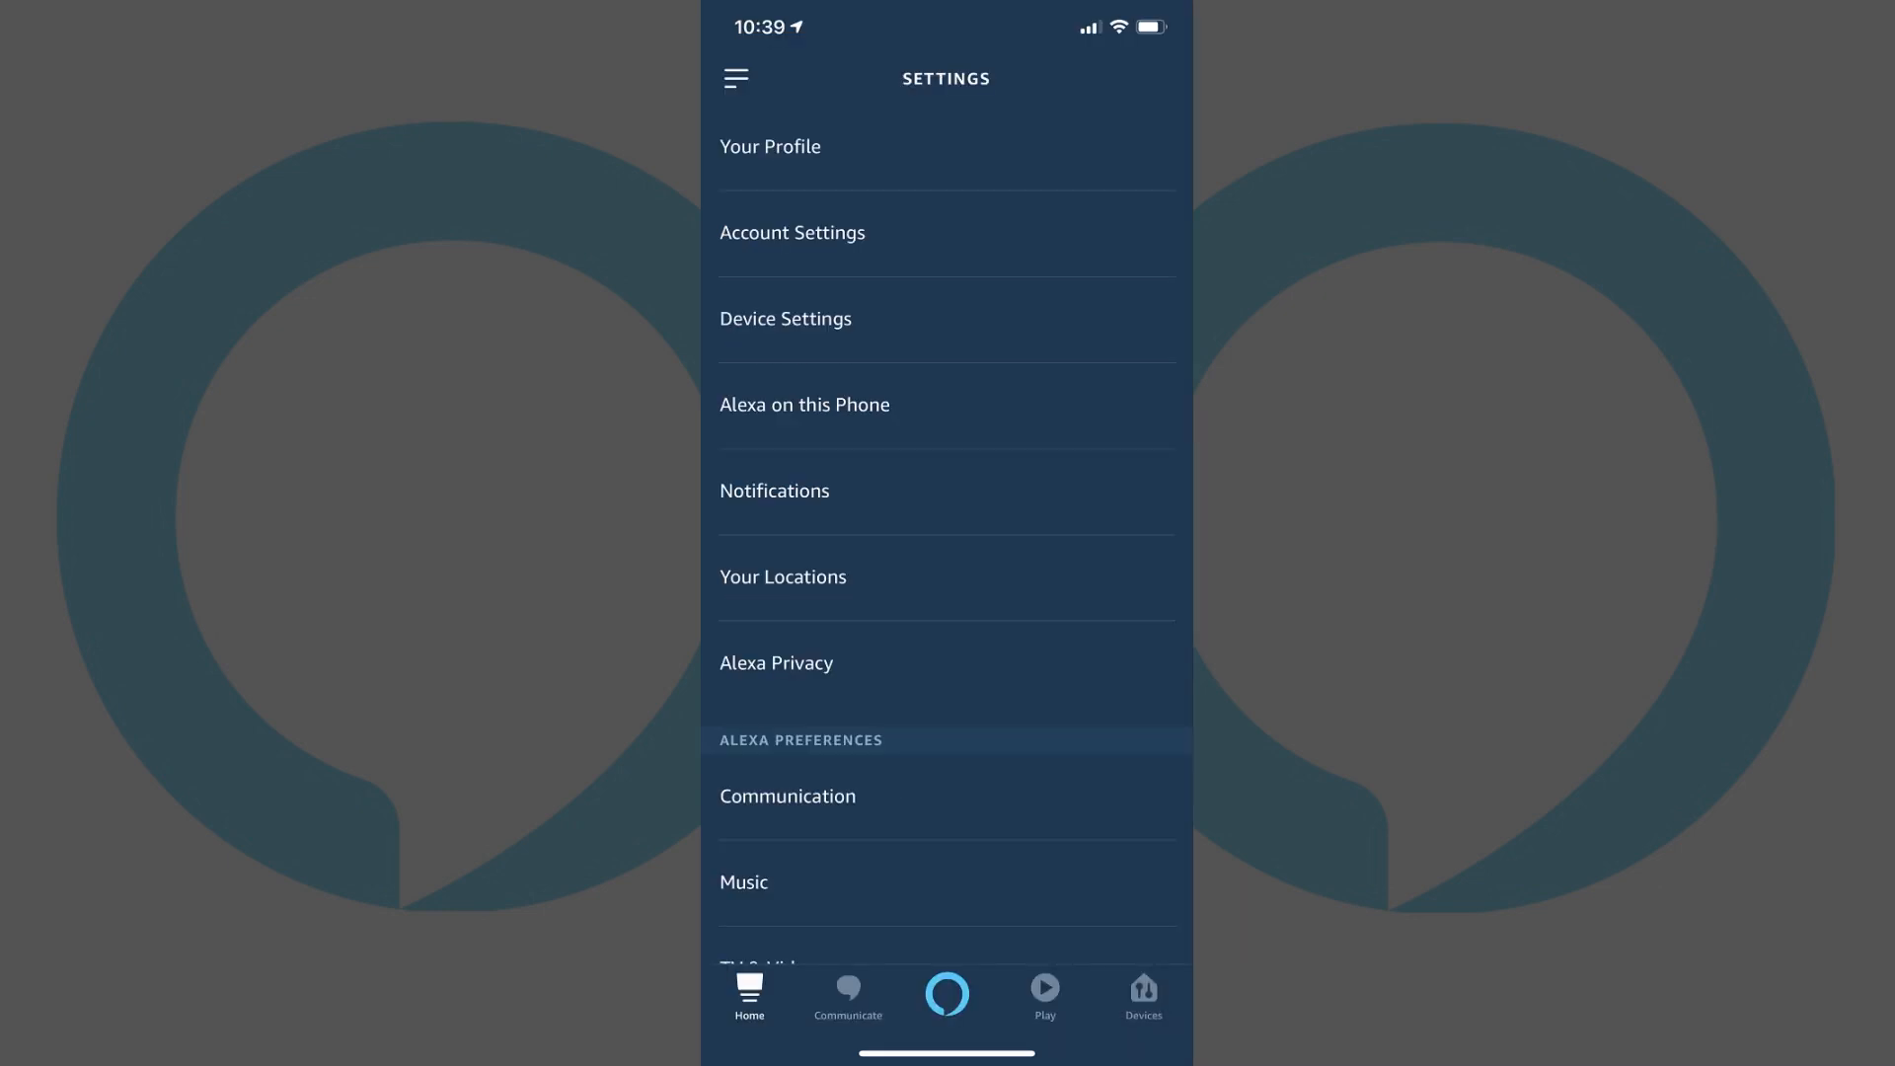
# Go to Device Settings and open the Echo Plus showing 68.7 degrees
pyautogui.click(785, 318)
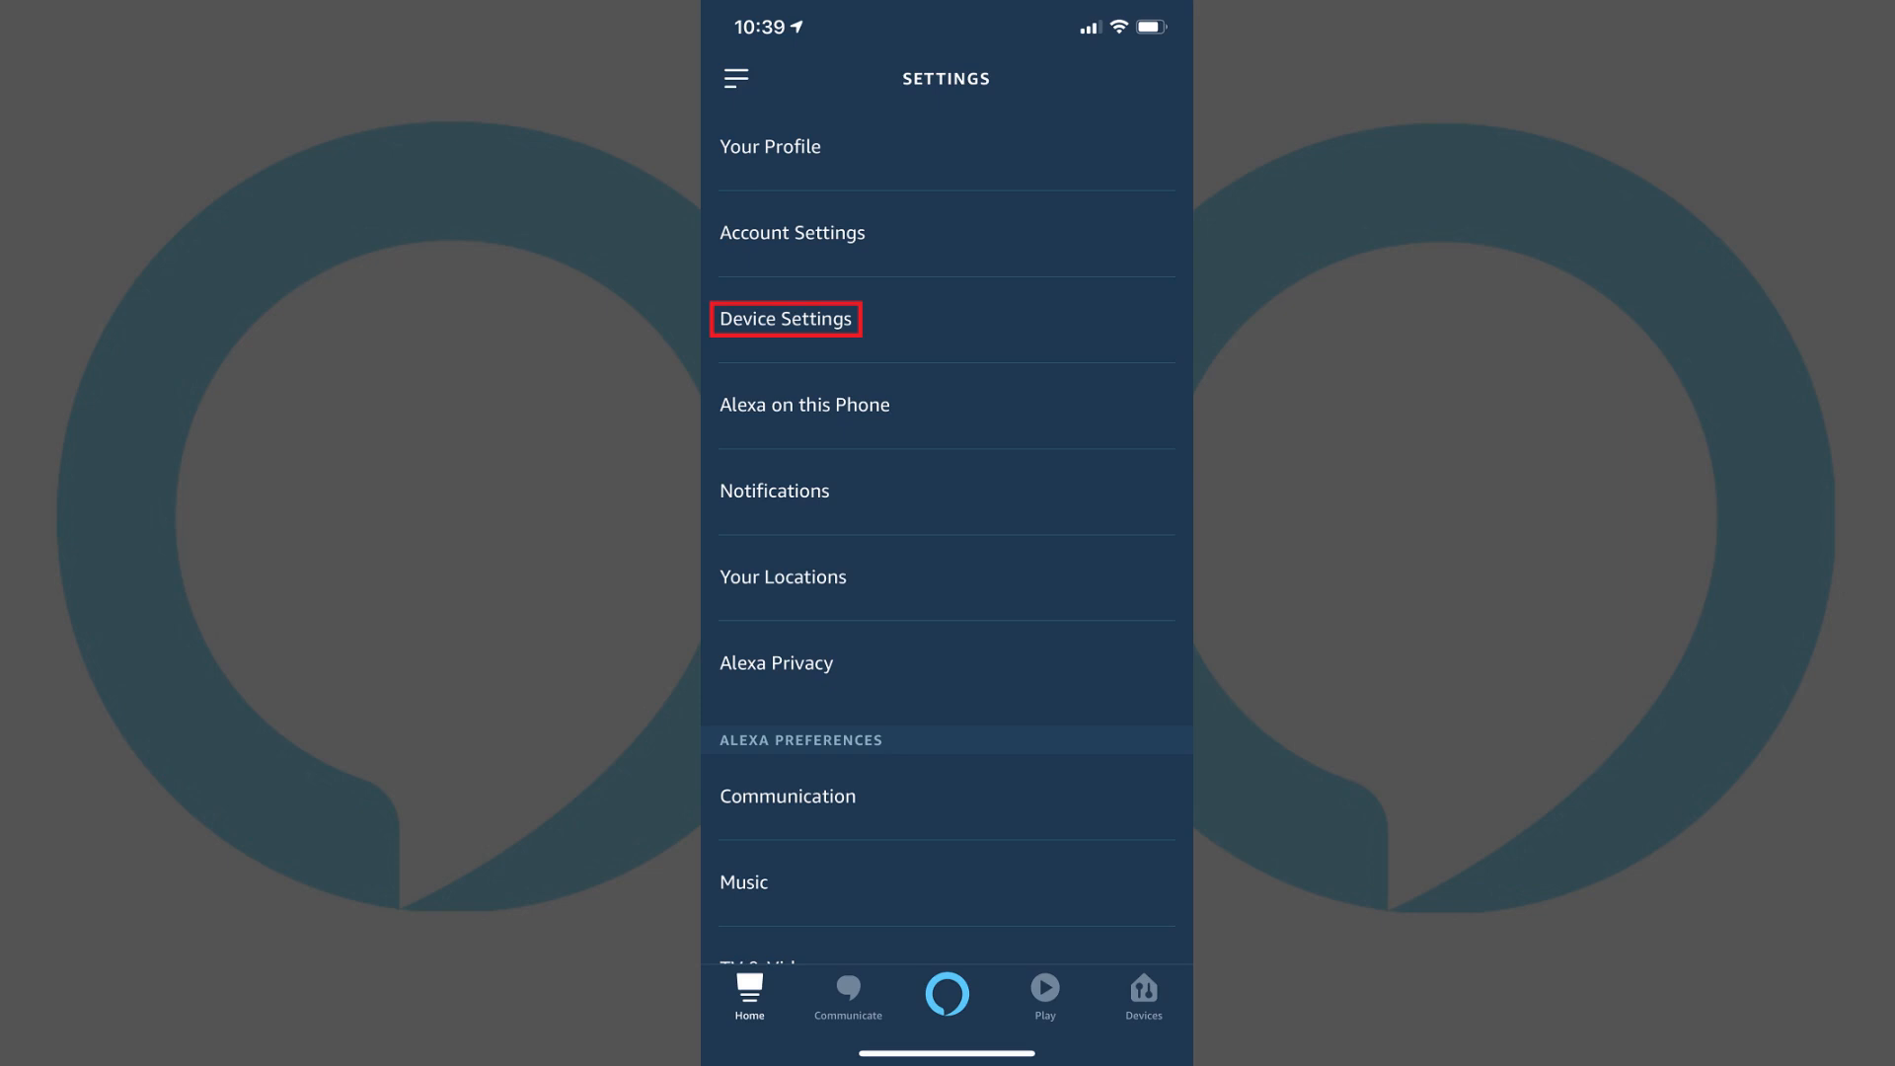
pyautogui.click(786, 318)
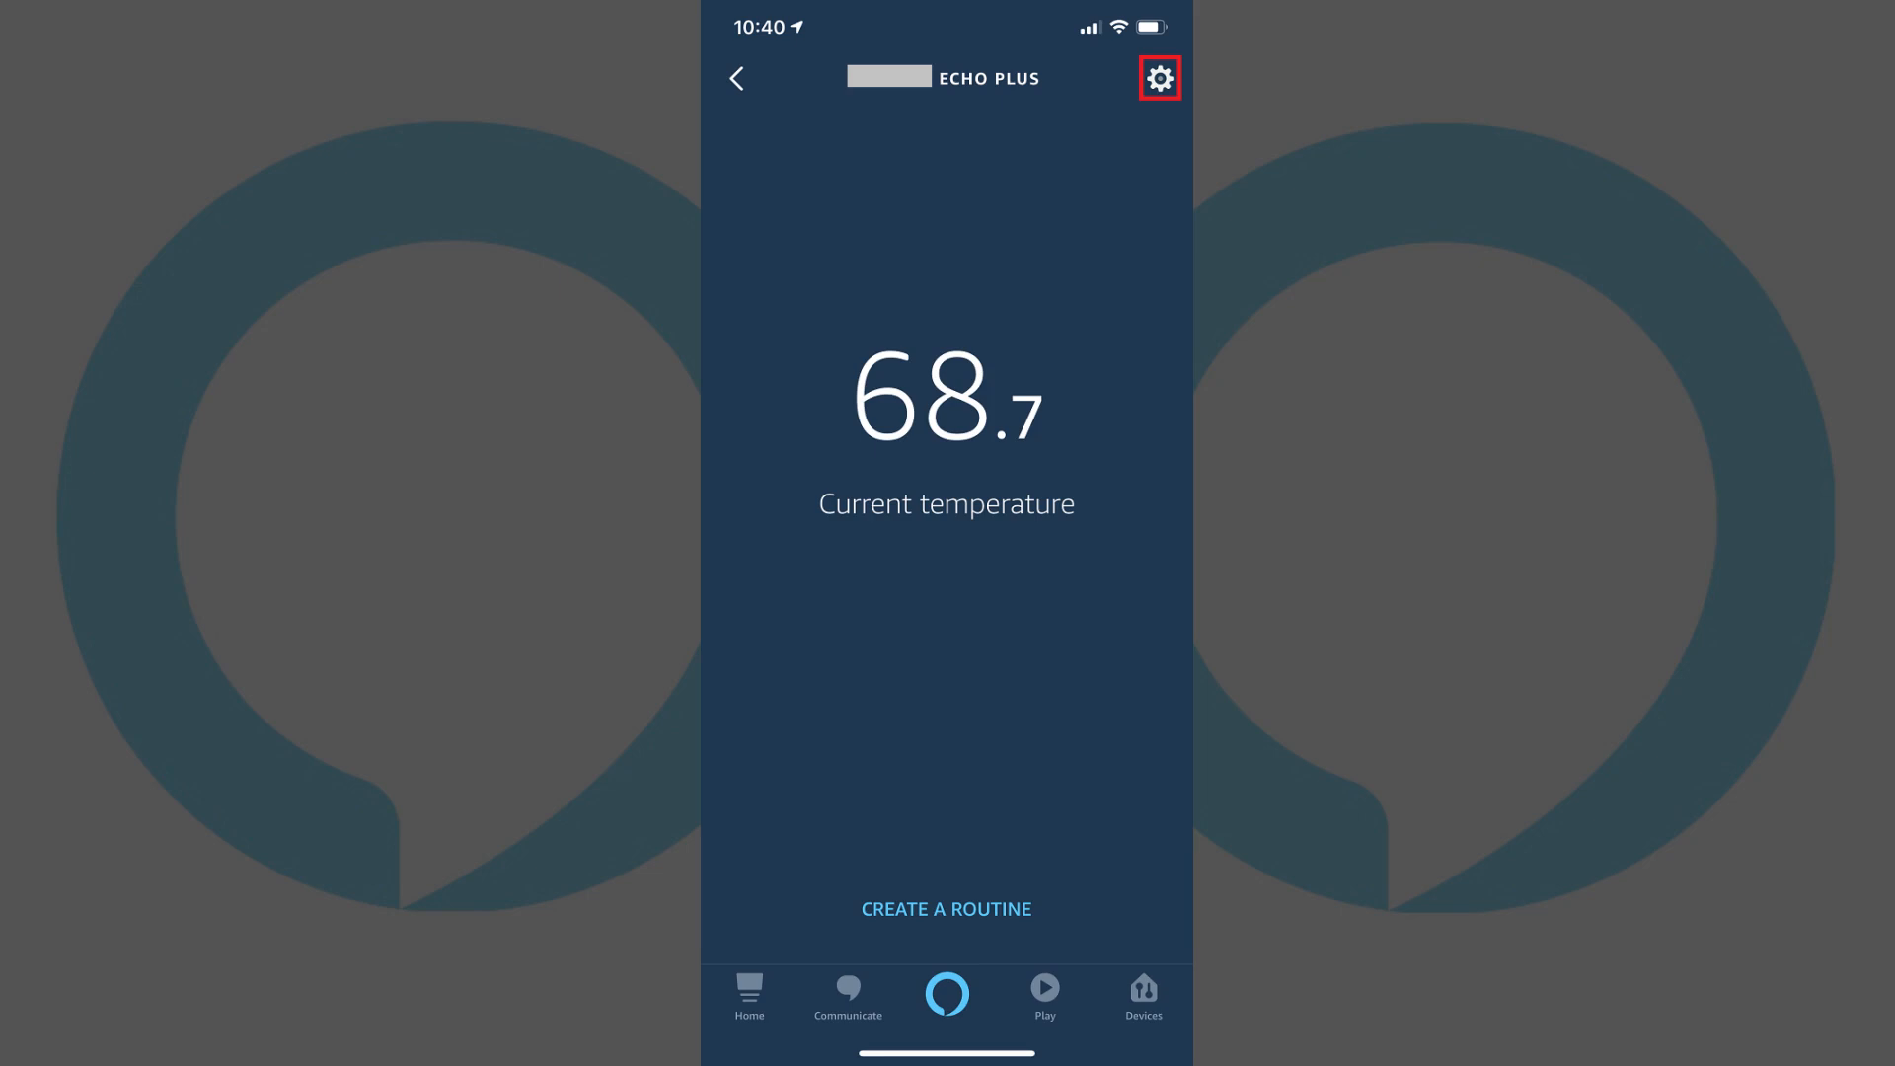
# Open the Echo Plus settings and scroll down to the Language option under General
pyautogui.click(1157, 77)
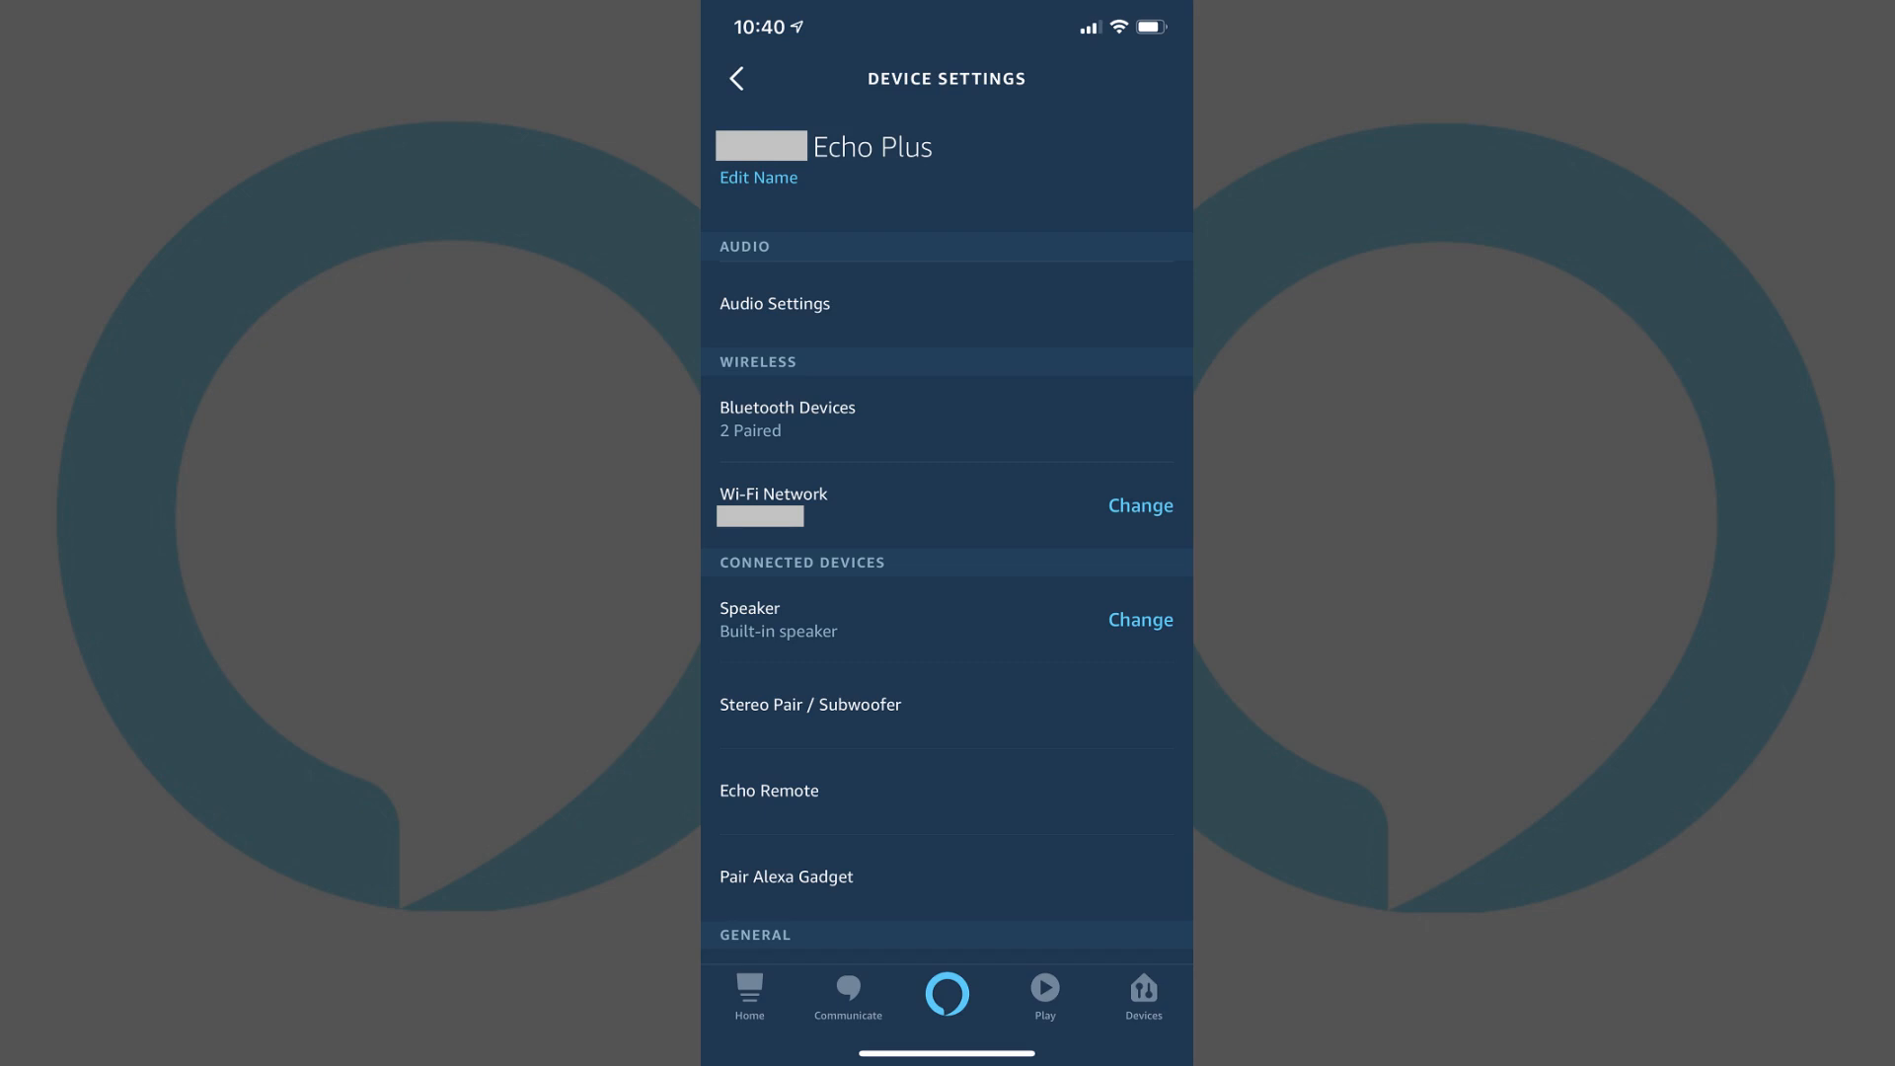
pyautogui.scroll(-3)
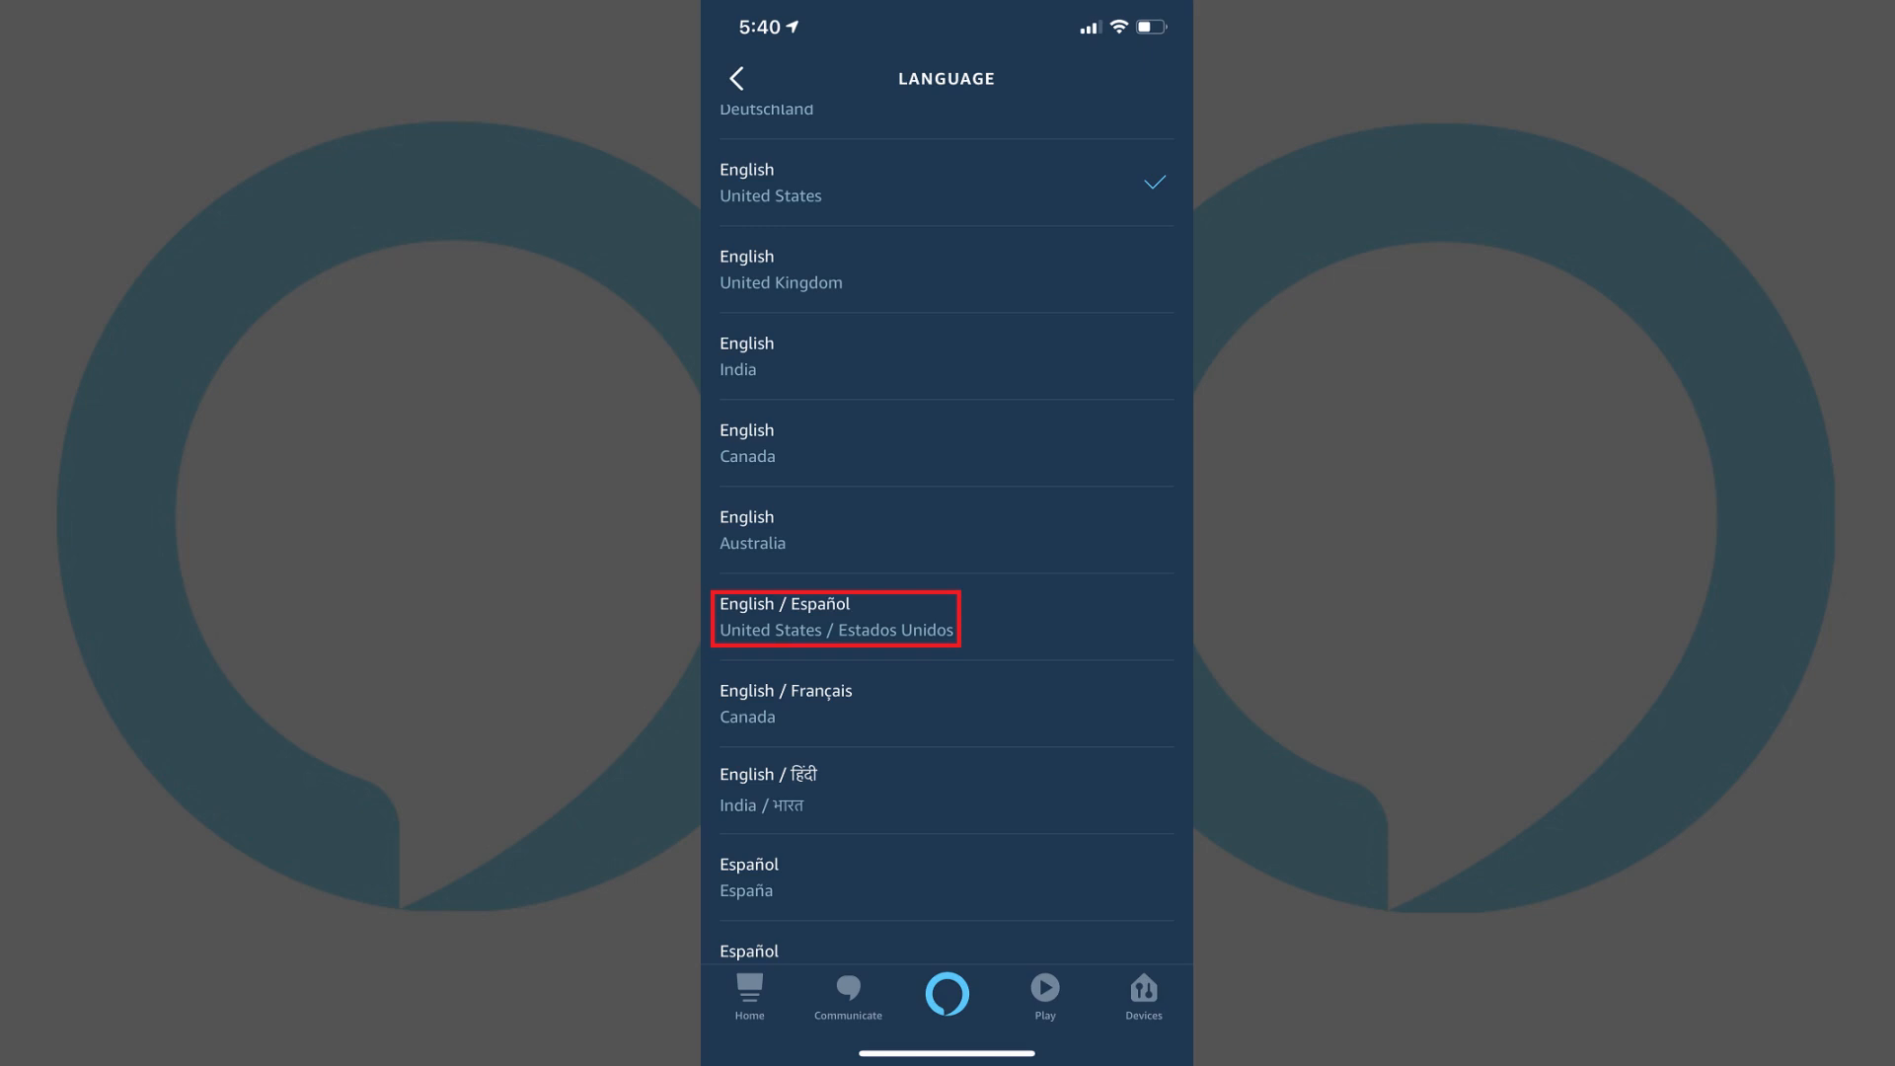
# Select English / Español (United States / Estados Unidos) from the language list
pyautogui.click(834, 616)
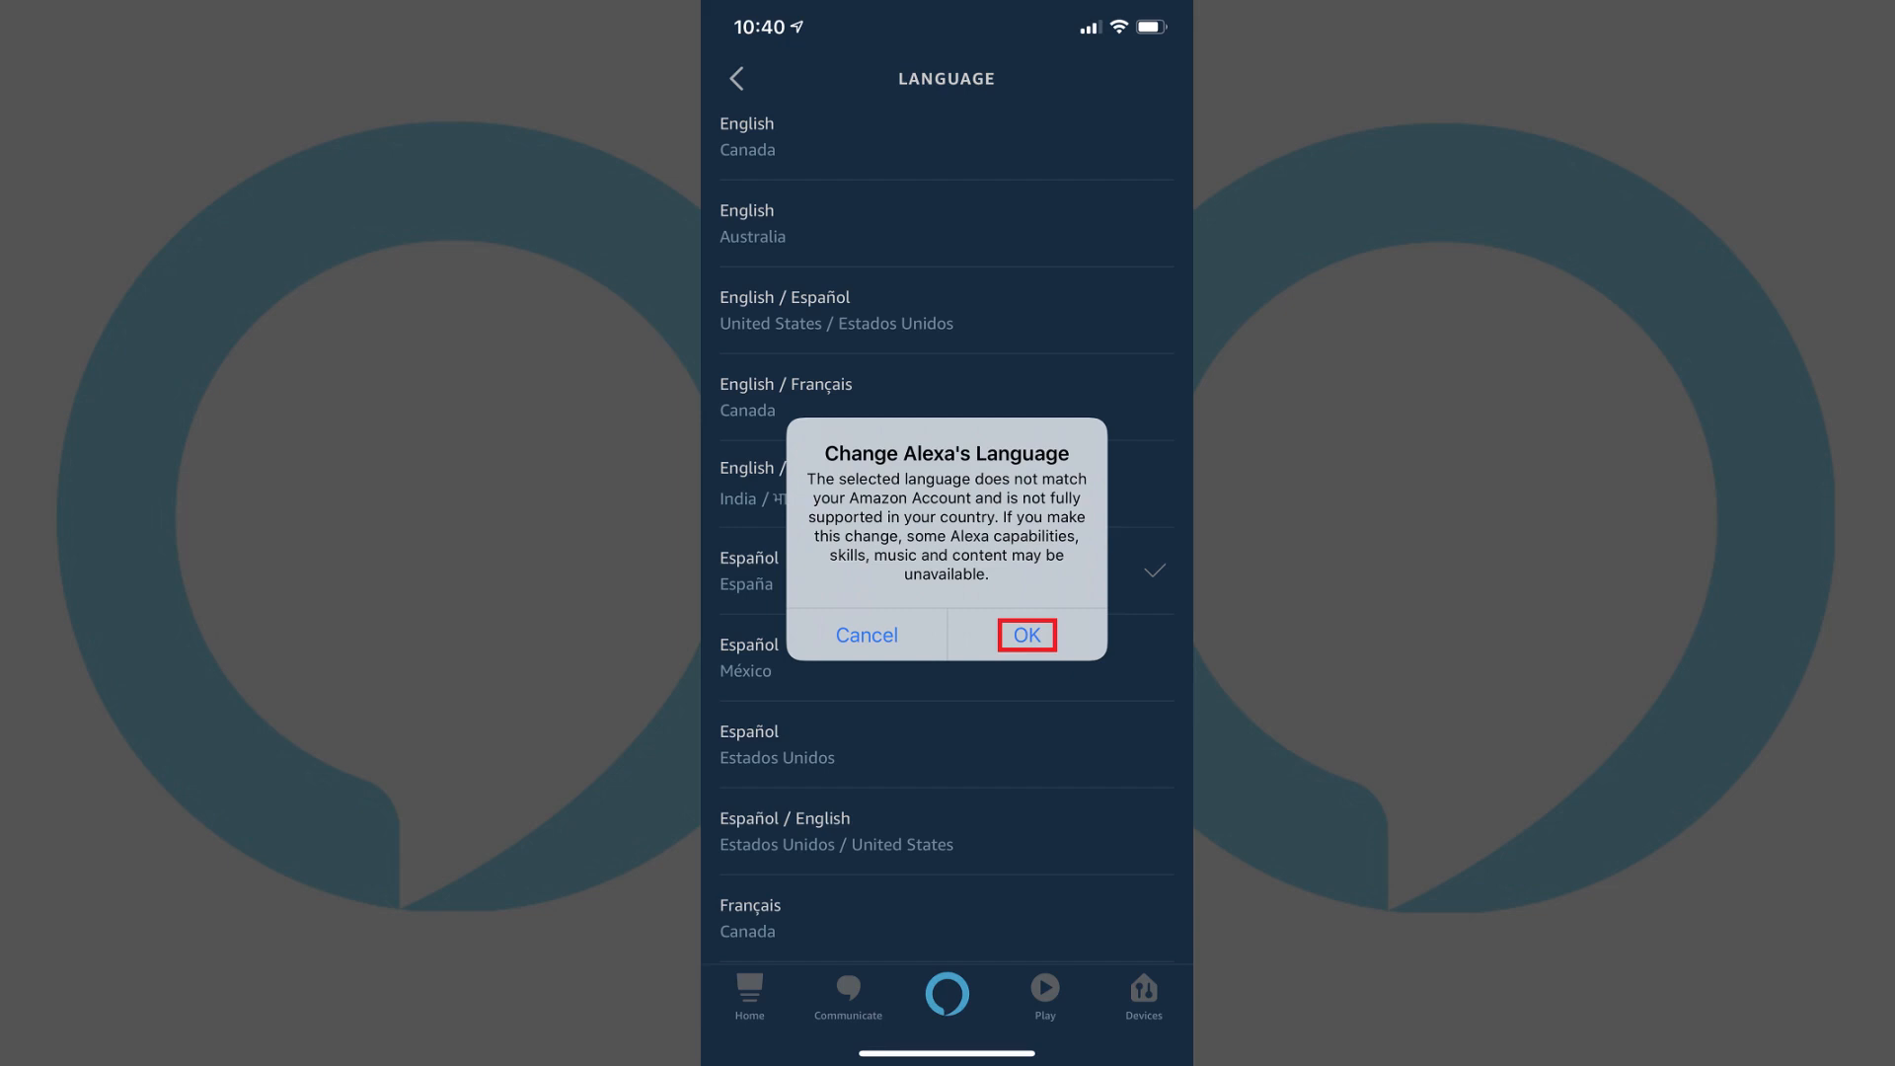
# Accept the Change Alexa's Language alert and the update notice
pyautogui.click(1025, 635)
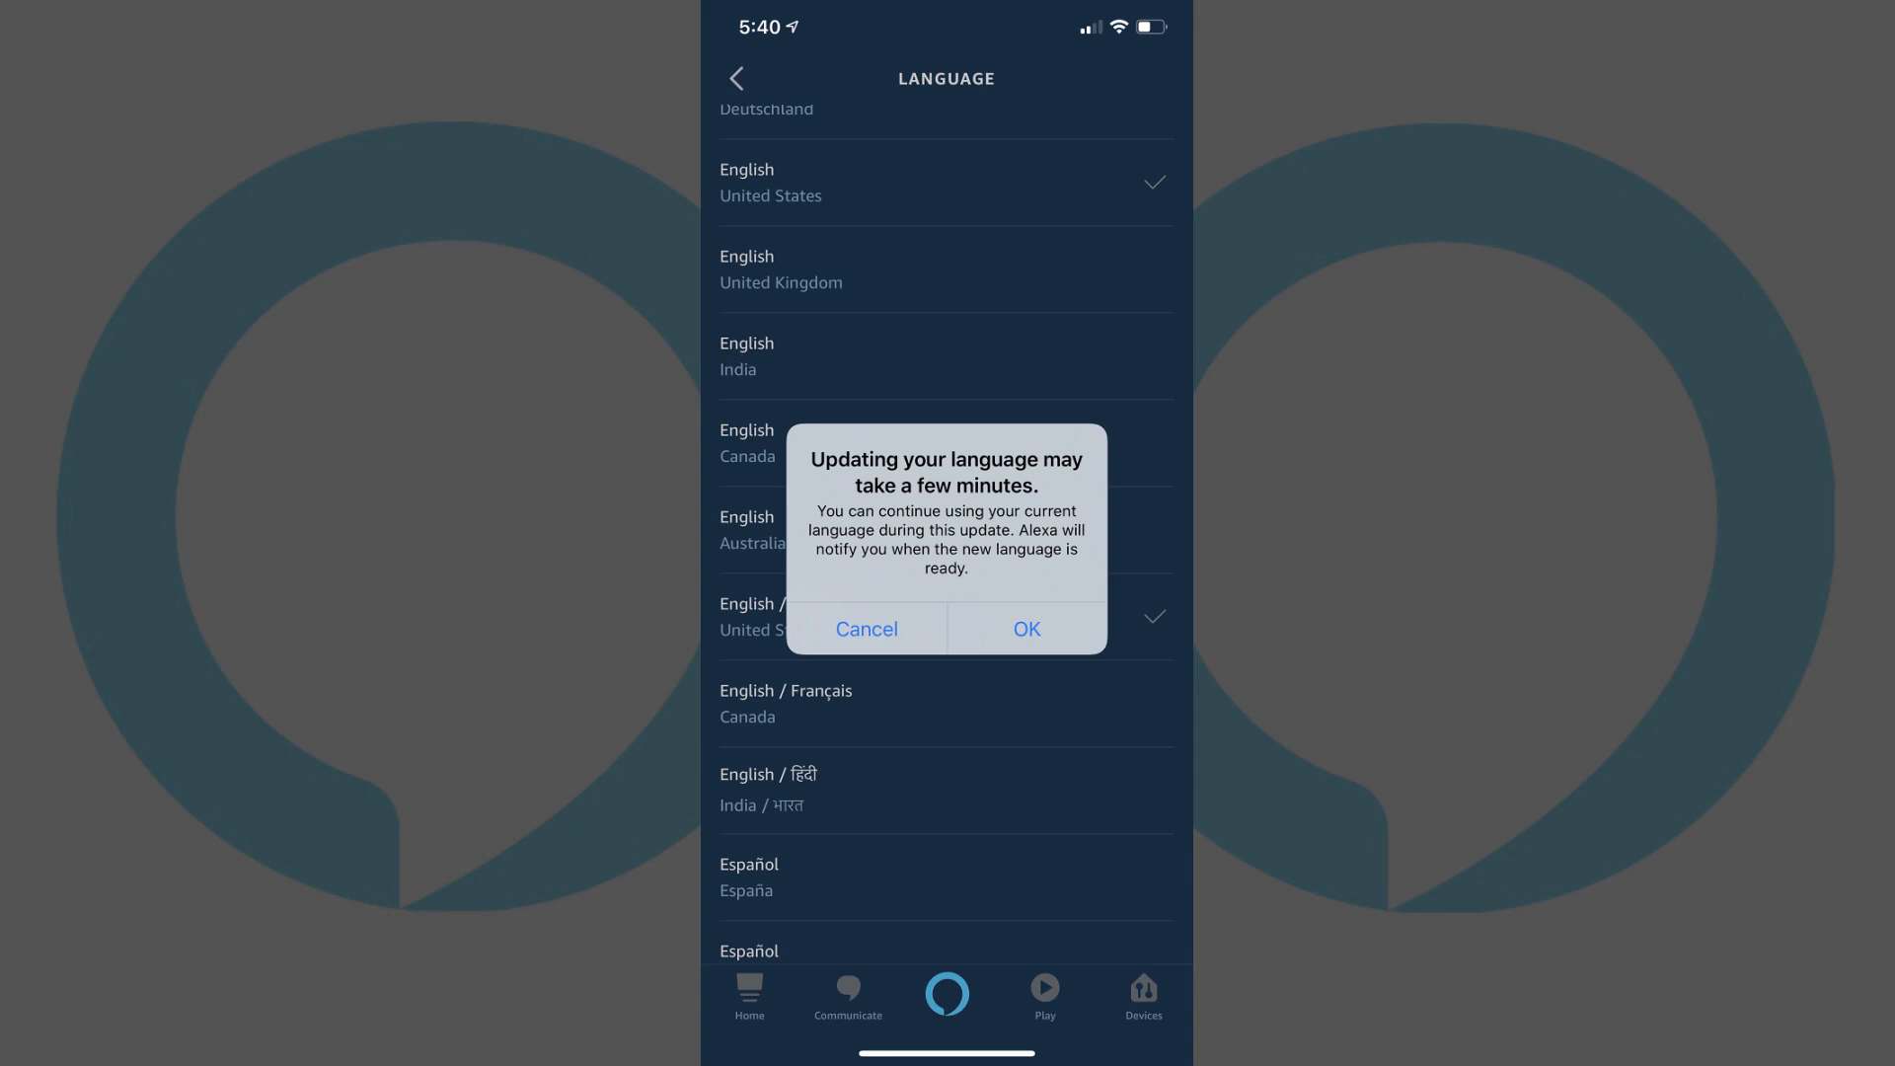
pyautogui.click(1027, 629)
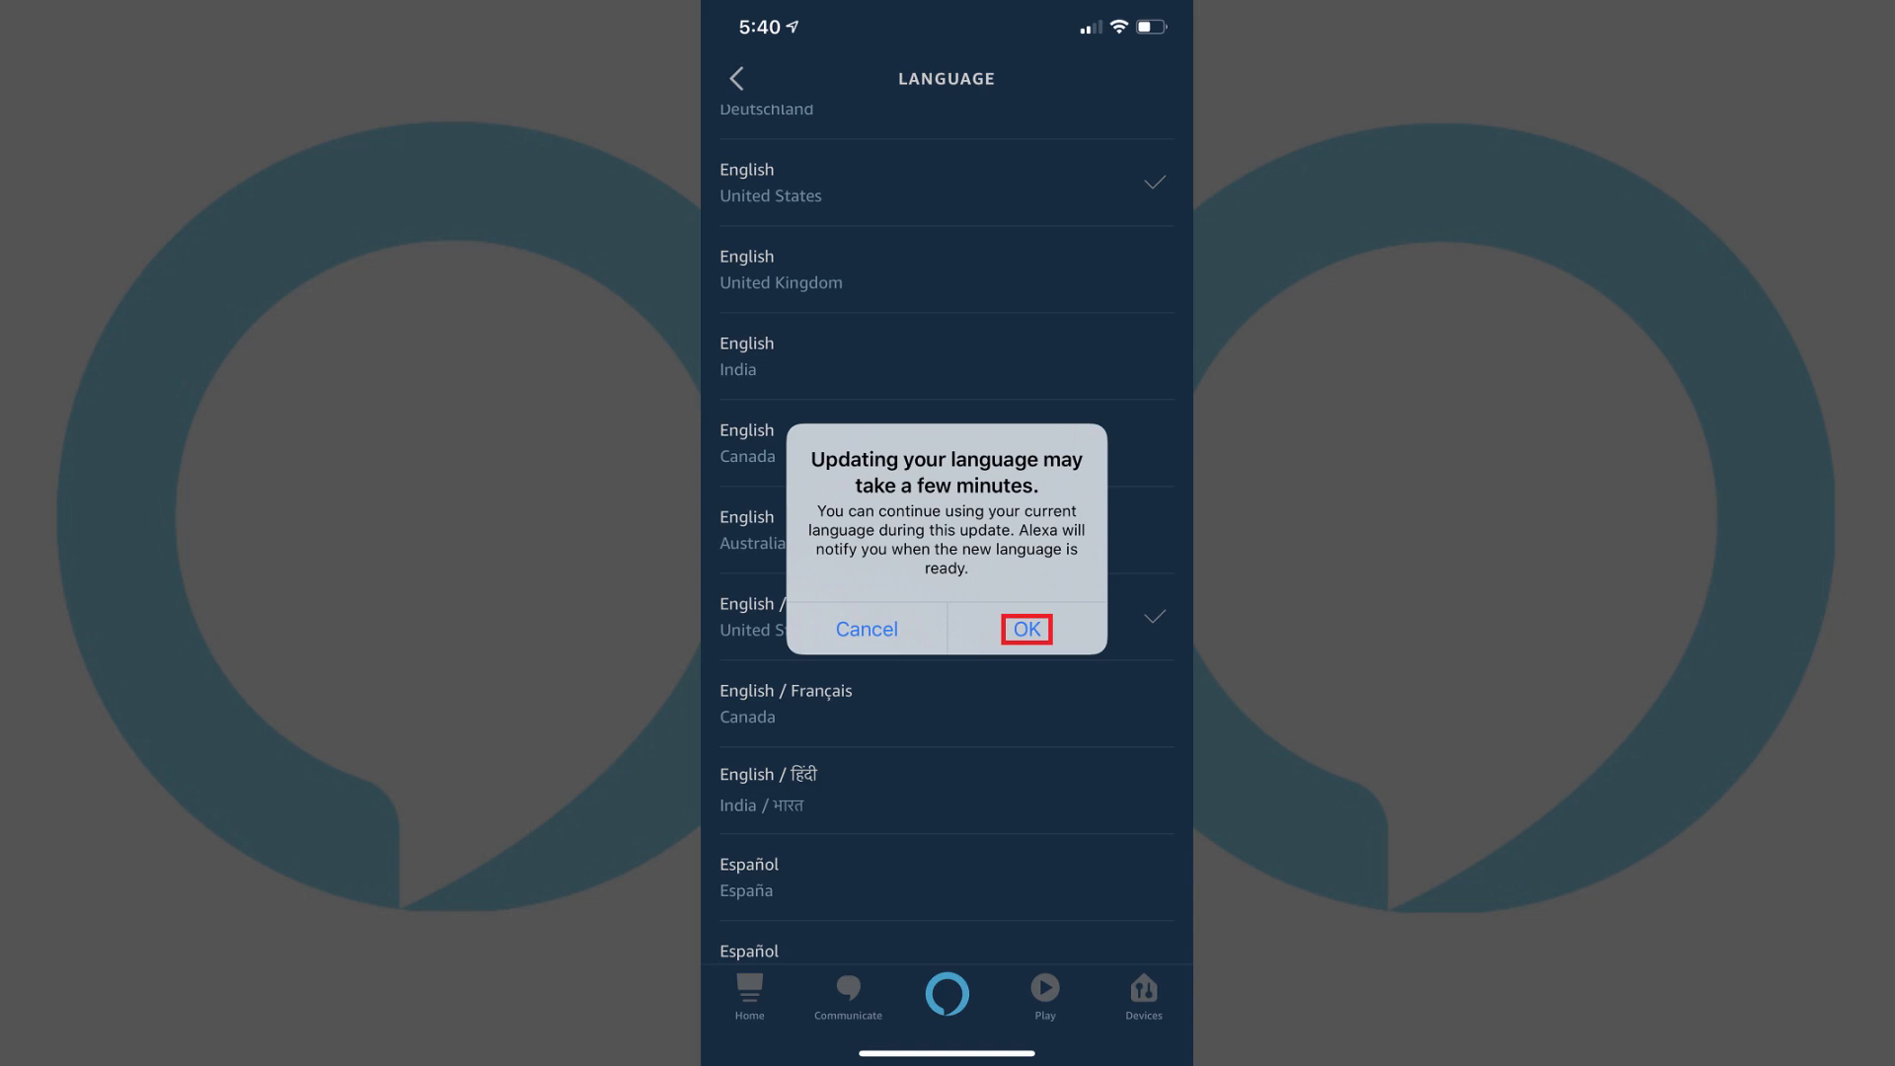
pyautogui.click(1024, 628)
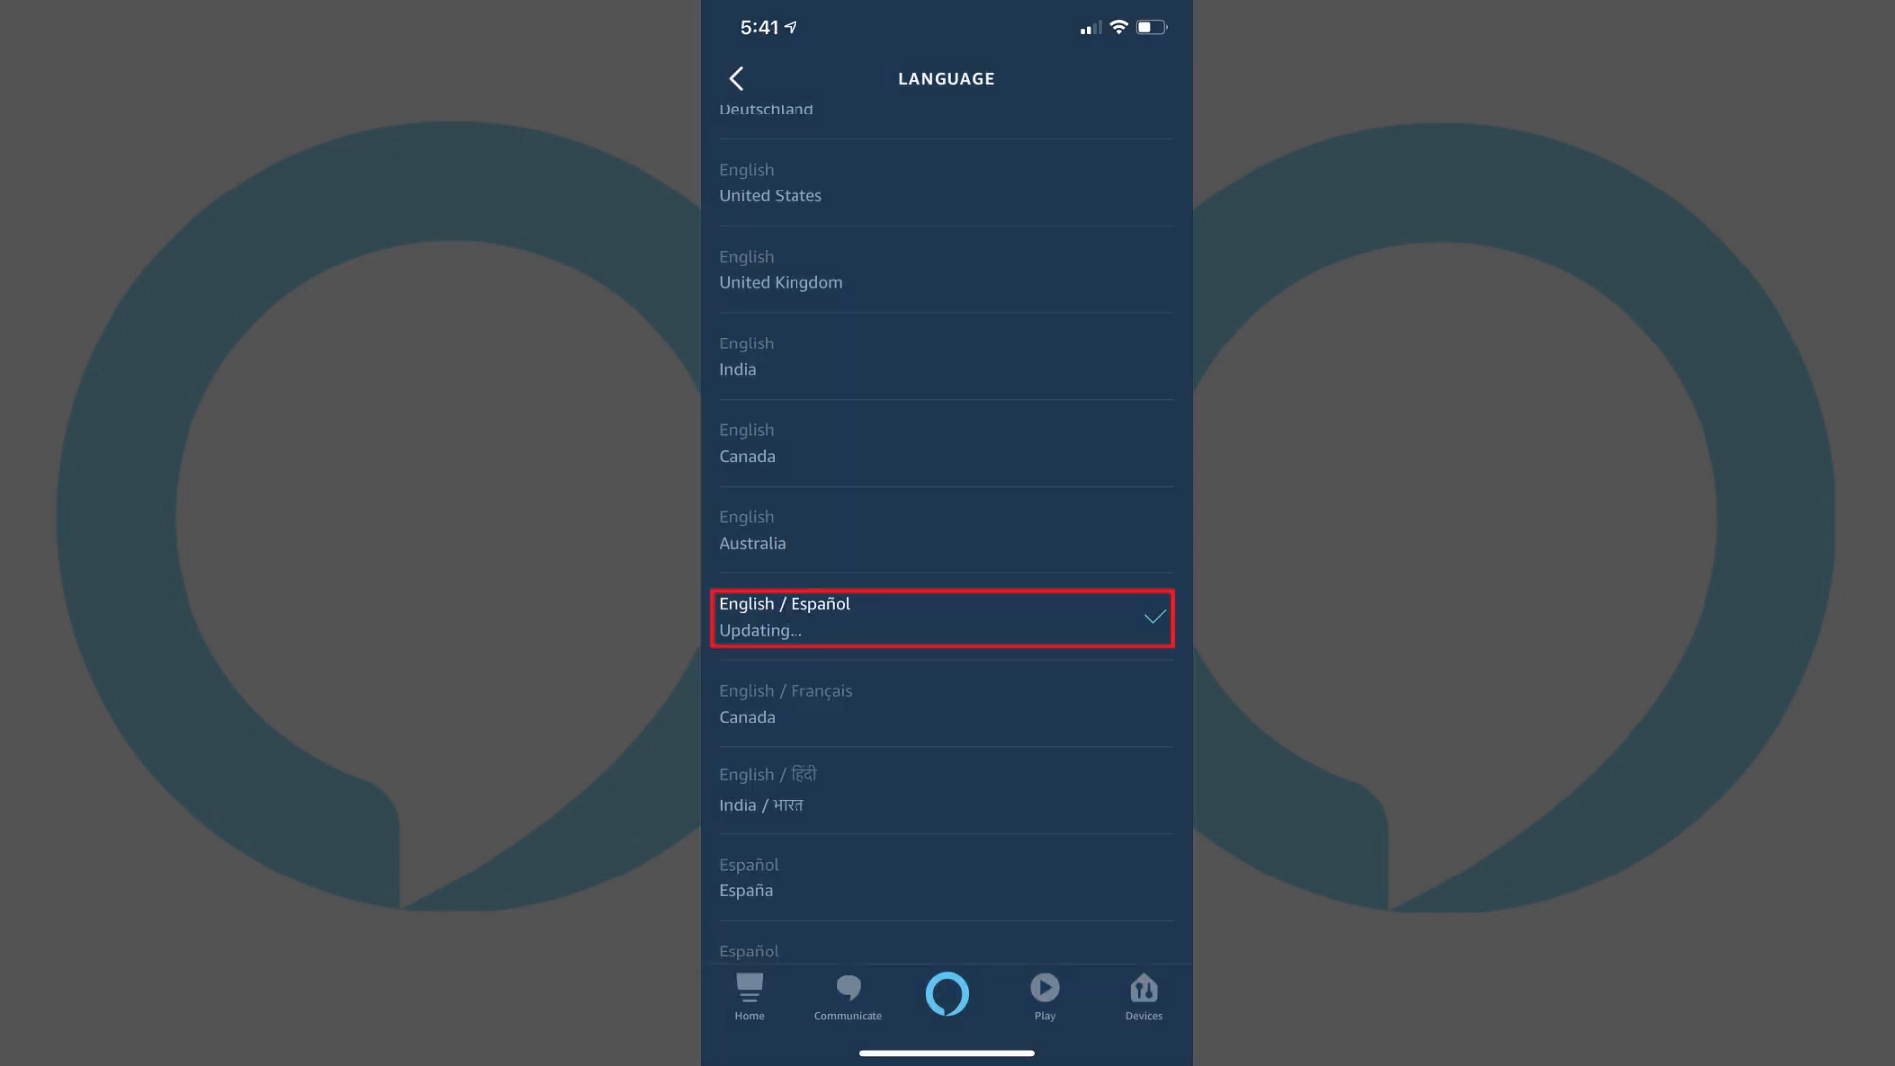